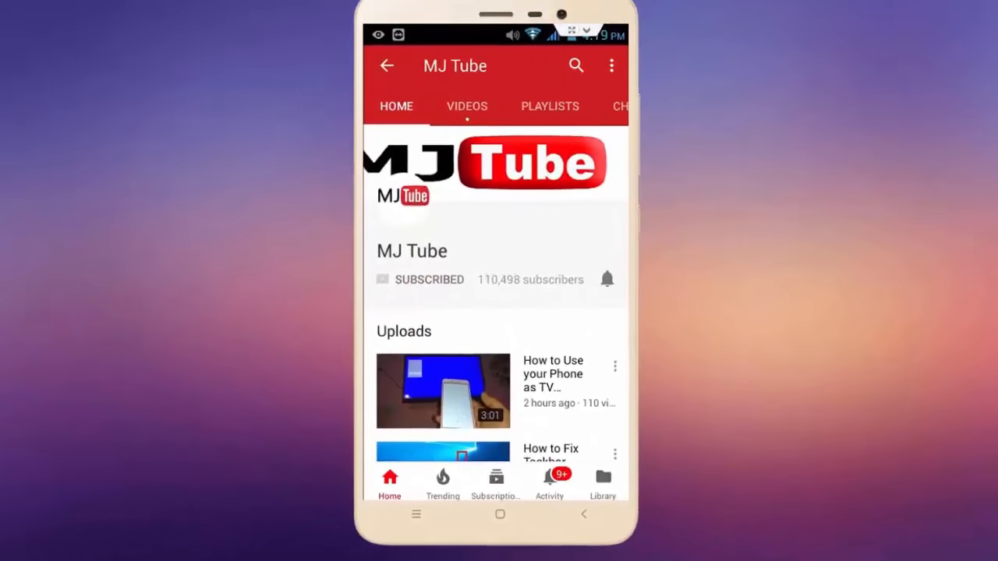
- Search Start for 'user acc' to find User Account Control settings
{"action": "left_click", "coordinate": [607, 279]}
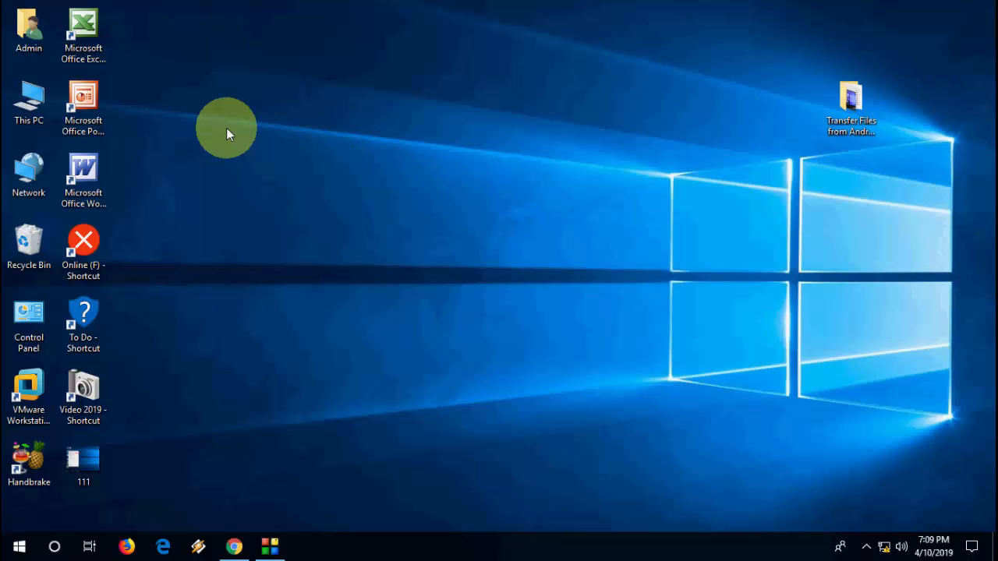
{"action": "mouse_move", "coordinate": [211, 180]}
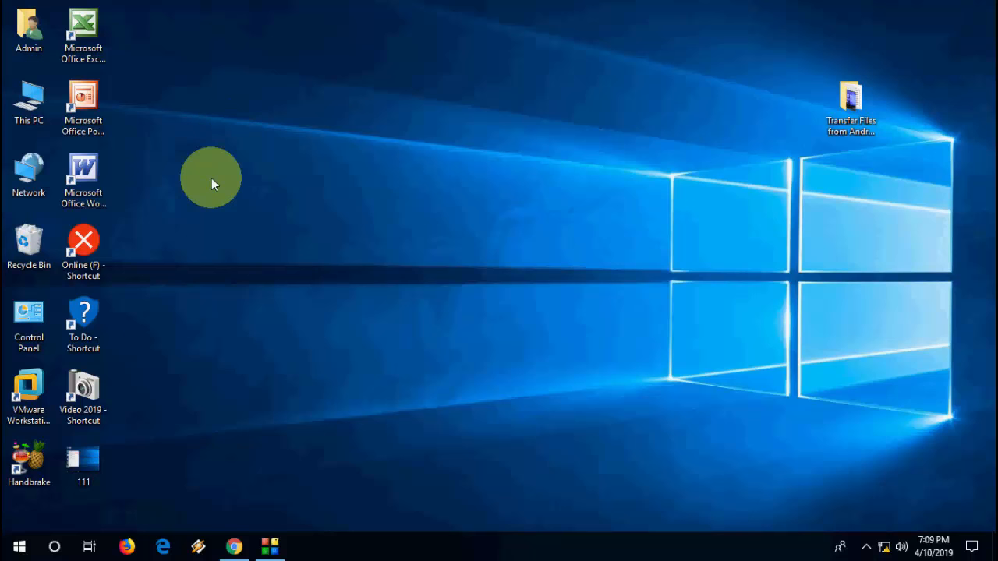
{"action": "left_click", "coordinate": [19, 545]}
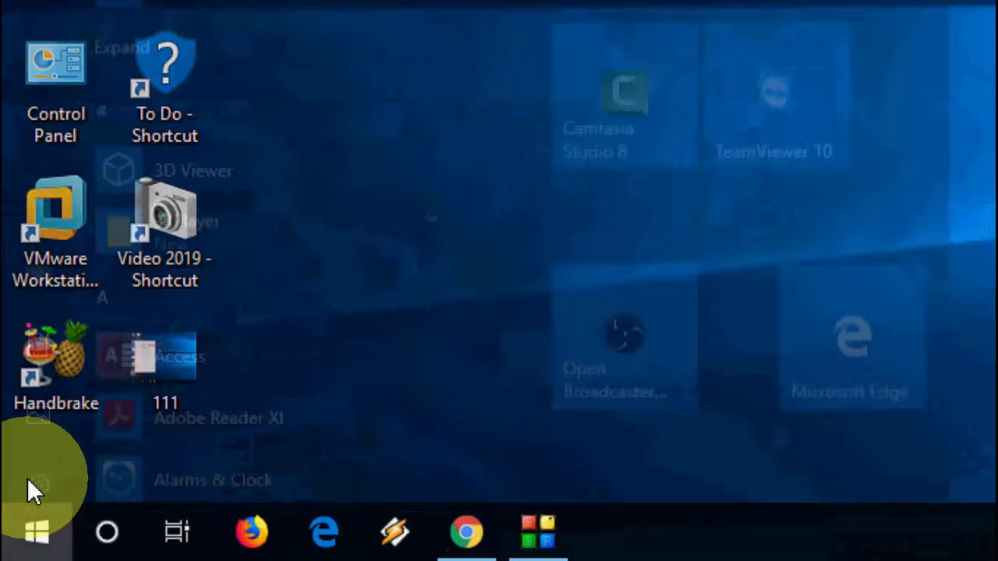
{"action": "type", "text": "user account control"}
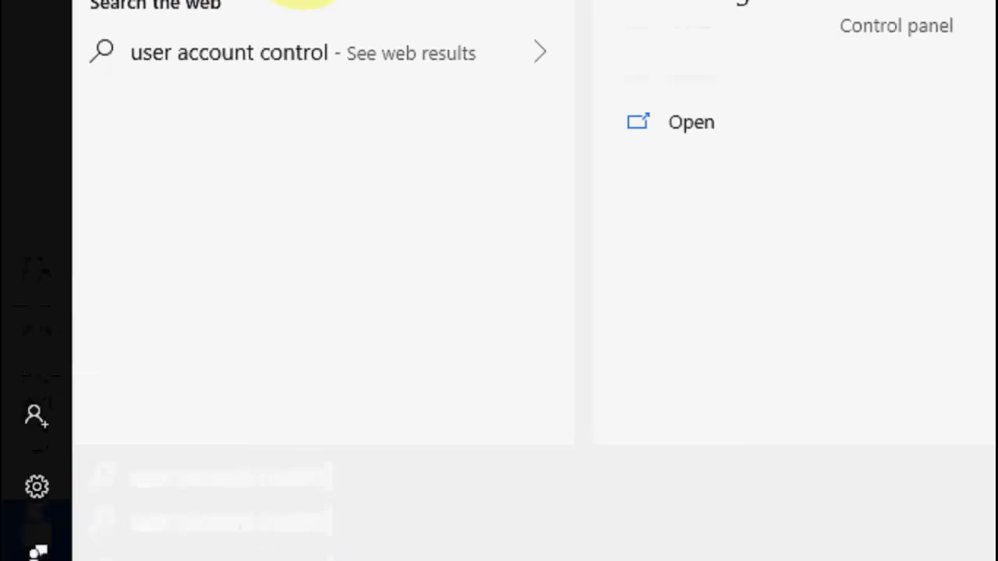
- Lower the UAC slider one notch to notify without dimming the desktop and confirm with OK
{"action": "left_click", "coordinate": [689, 122]}
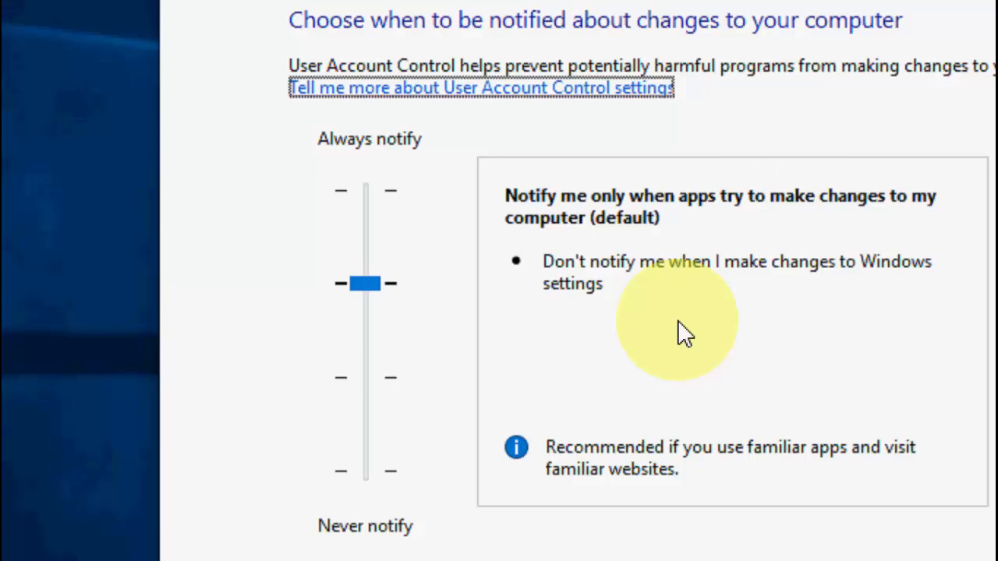
{"action": "left_click_drag", "start_coordinate": [365, 284], "coordinate": [364, 378]}
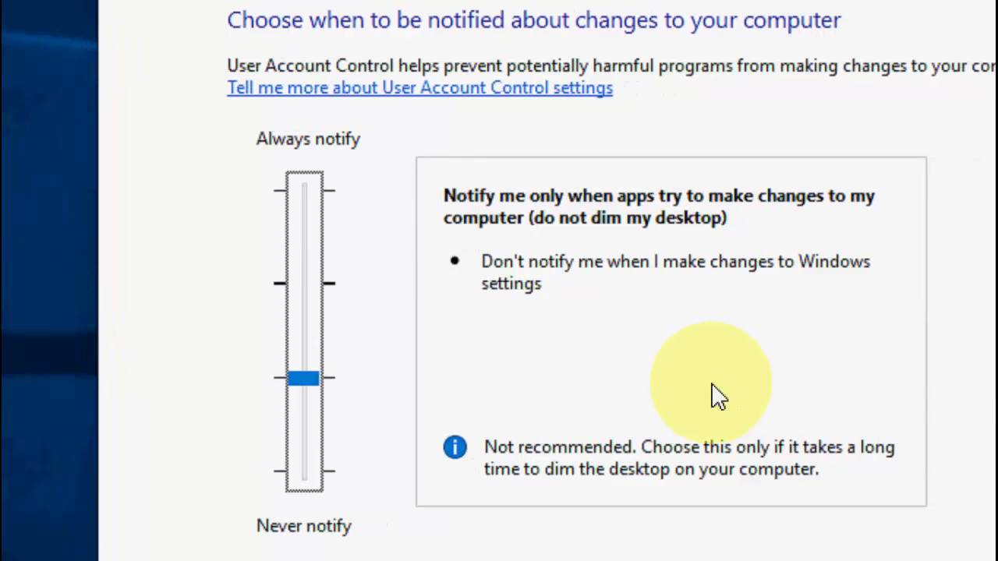
{"action": "mouse_move", "coordinate": [642, 392]}
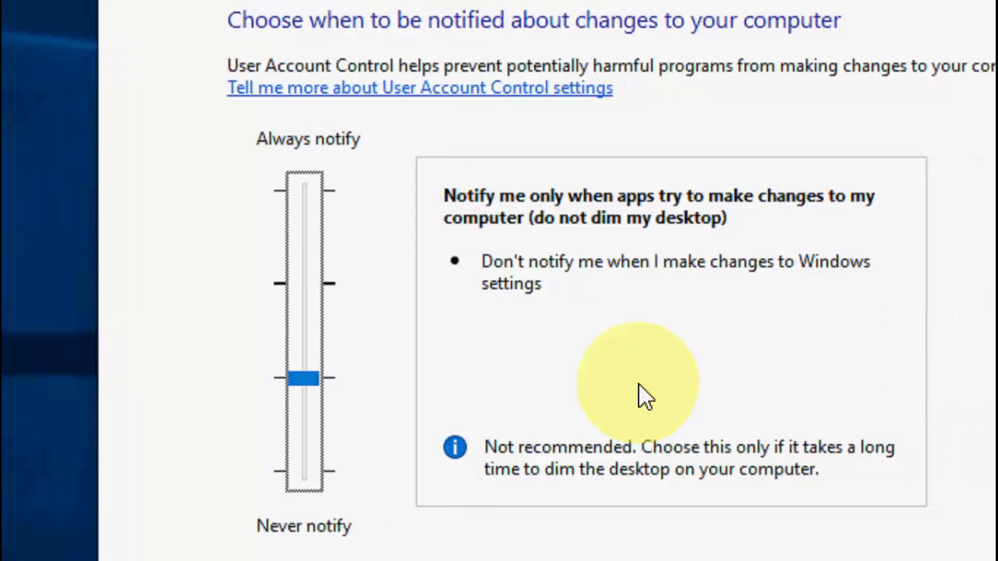
{"action": "left_click_drag", "start_coordinate": [304, 378], "coordinate": [304, 283]}
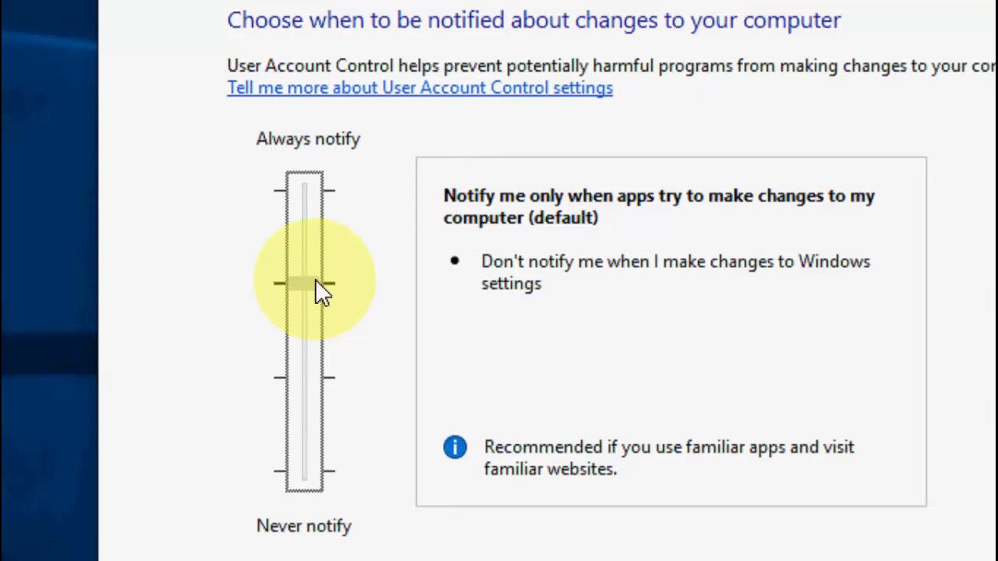
{"action": "left_click", "coordinate": [304, 284]}
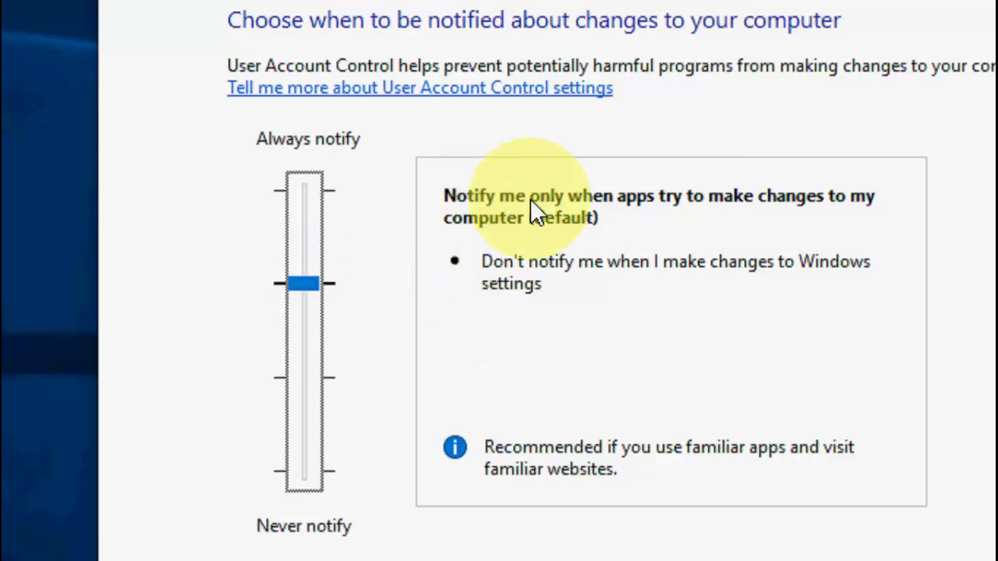
{"action": "mouse_move", "coordinate": [870, 215]}
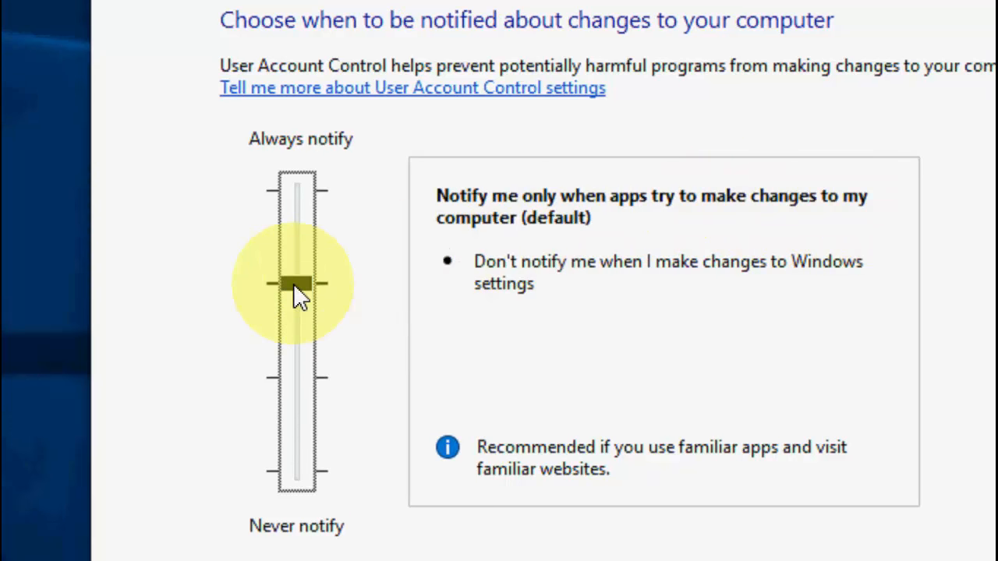
{"action": "left_click_drag", "start_coordinate": [295, 284], "coordinate": [294, 373]}
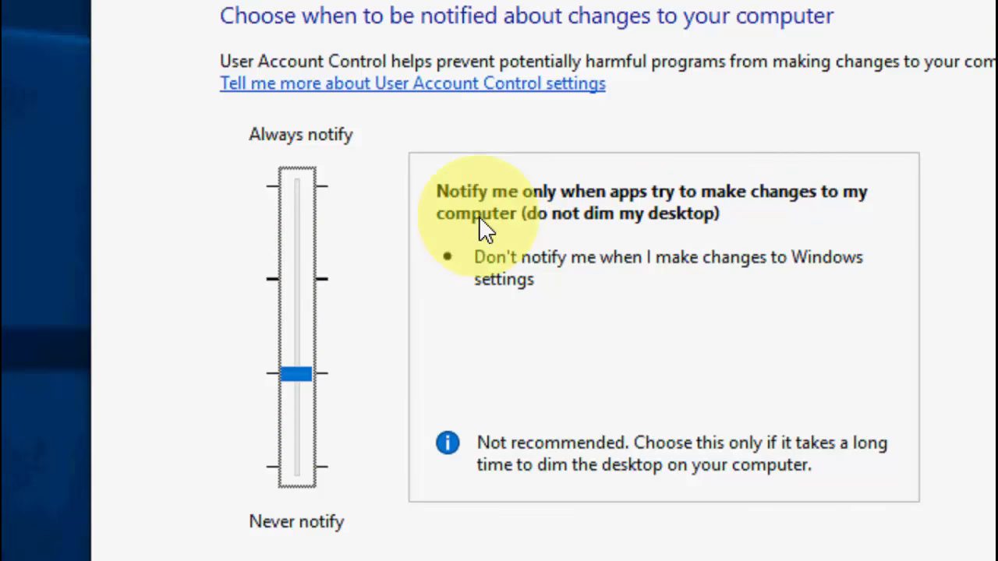
{"action": "mouse_move", "coordinate": [501, 315]}
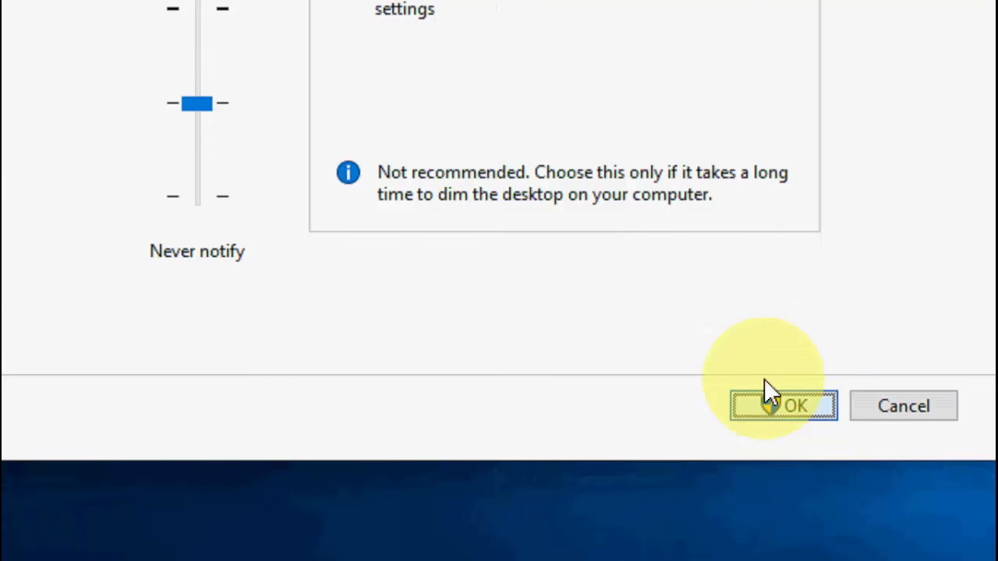
{"action": "left_click", "coordinate": [782, 405]}
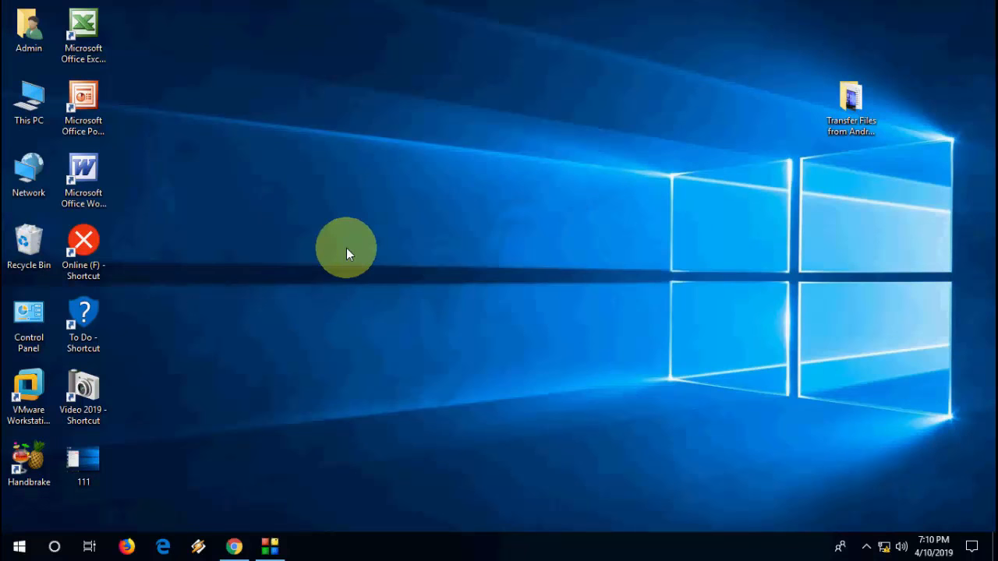
{"action": "mouse_move", "coordinate": [222, 327]}
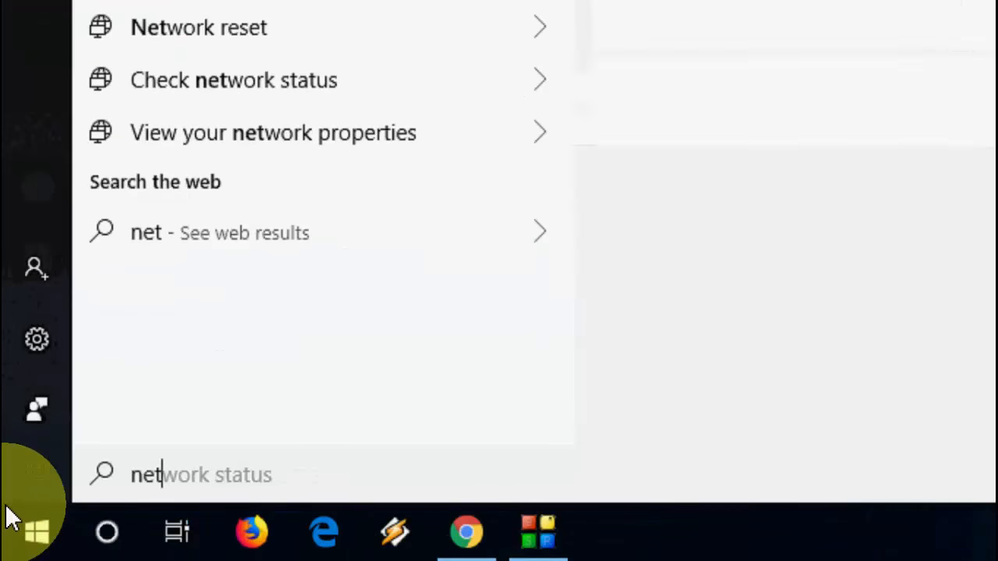
- Run 'netplwiz' from Start to launch the User Accounts window
{"action": "type", "text": "netplwiz"}
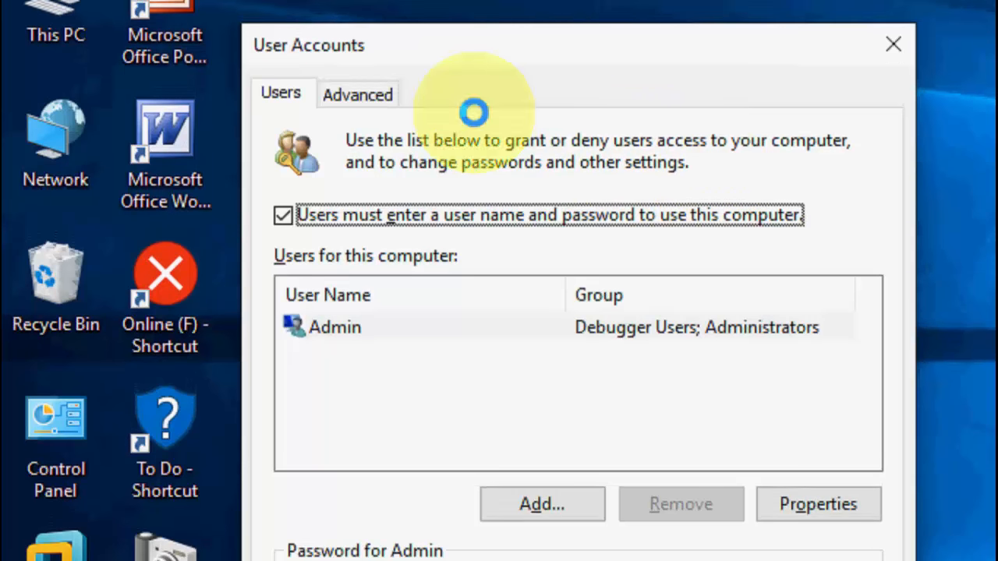
- View Admin's Group Membership showing Administrators, then close User Accounts with OK
{"action": "left_click", "coordinate": [817, 504]}
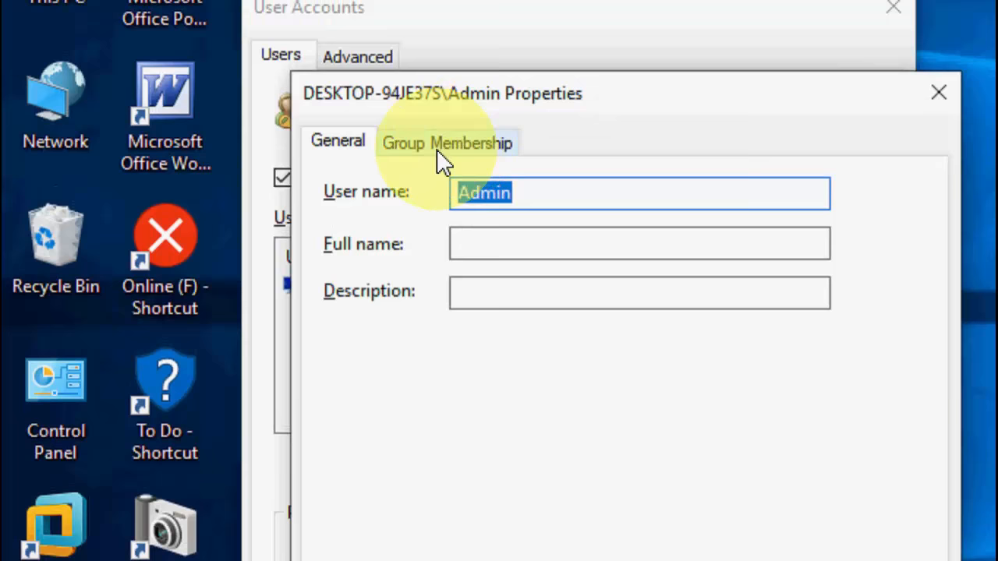
{"action": "left_click", "coordinate": [446, 142]}
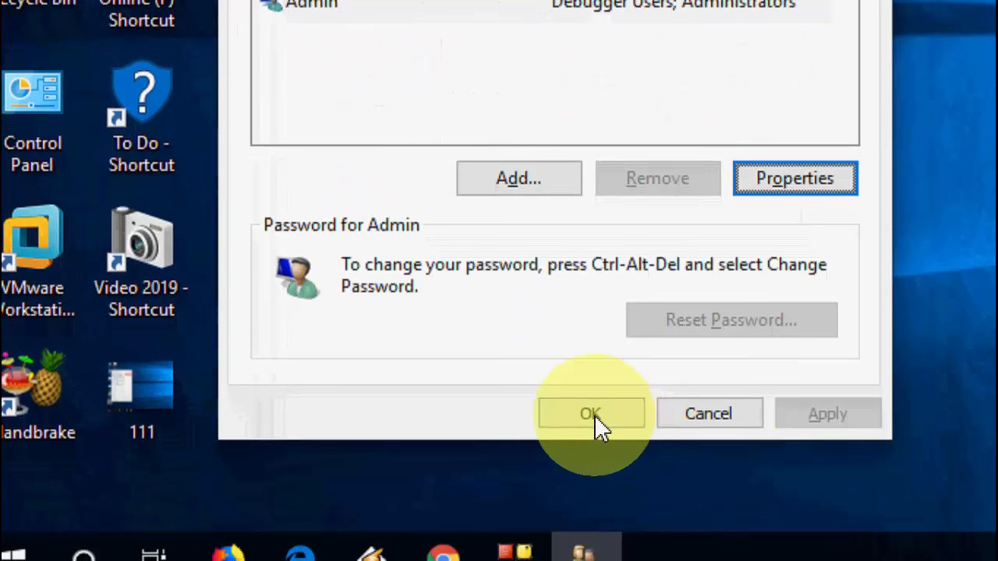
{"action": "left_click", "coordinate": [589, 413]}
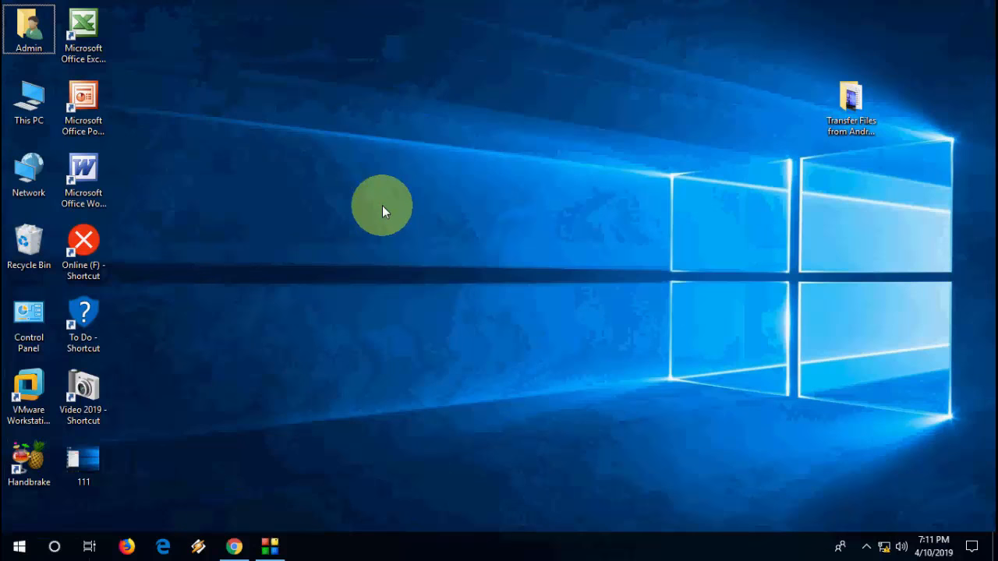
- Refresh the desktop from its context menu
{"action": "right_click", "coordinate": [382, 211]}
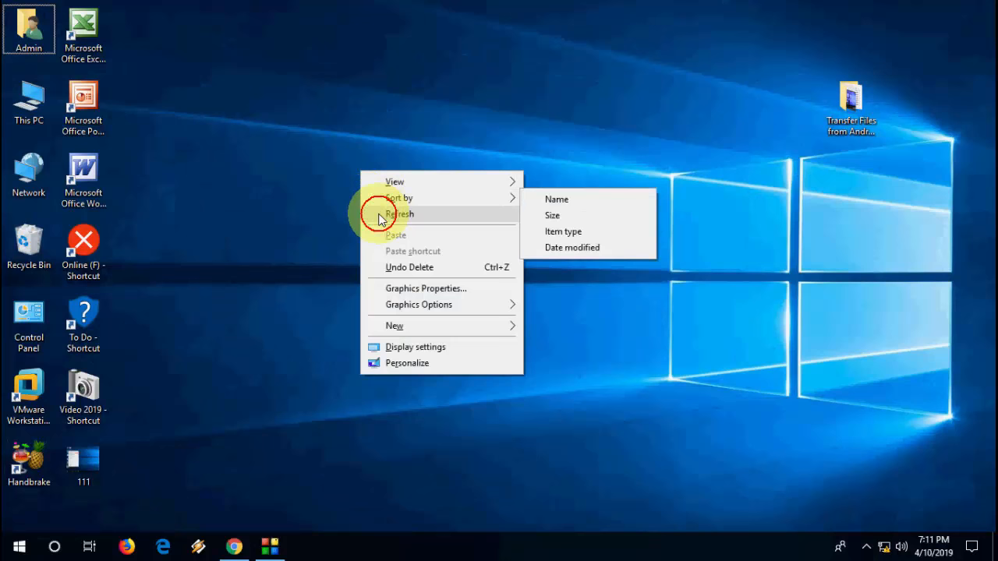
{"action": "left_click", "coordinate": [399, 215]}
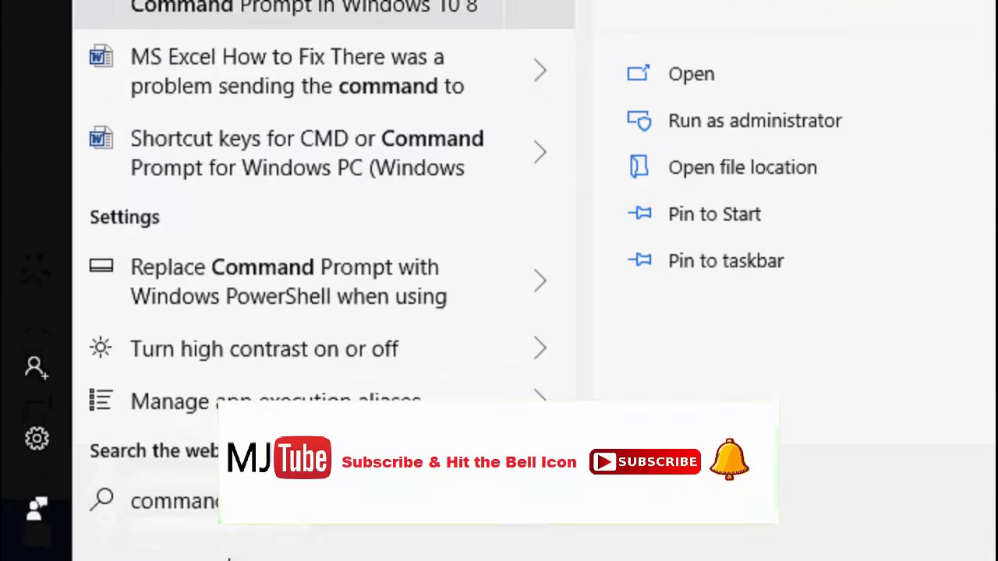
- Launch Command Prompt and enter 'sfc /scannow' at the prompt without running it
{"action": "left_click", "coordinate": [690, 74]}
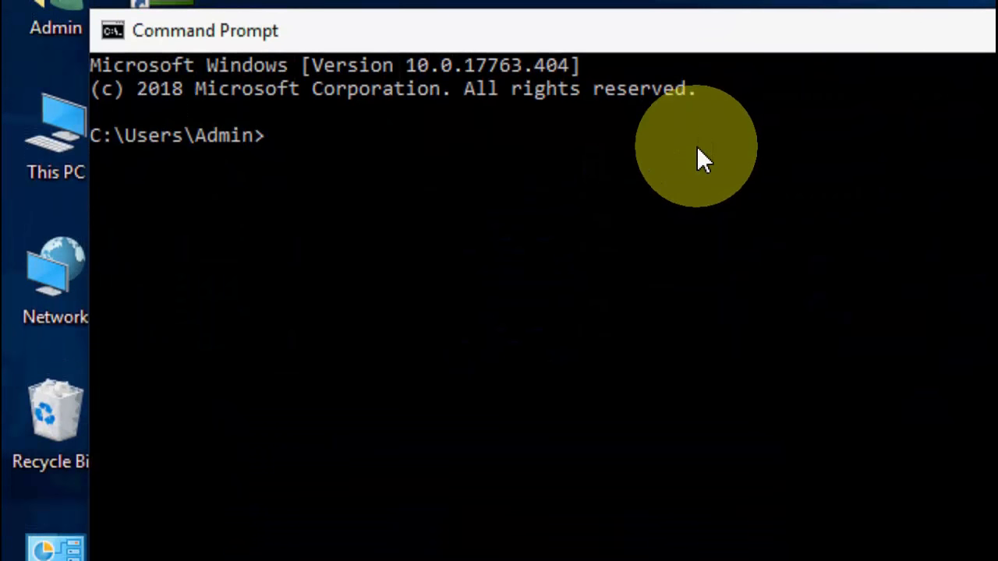
{"action": "type", "text": "s"}
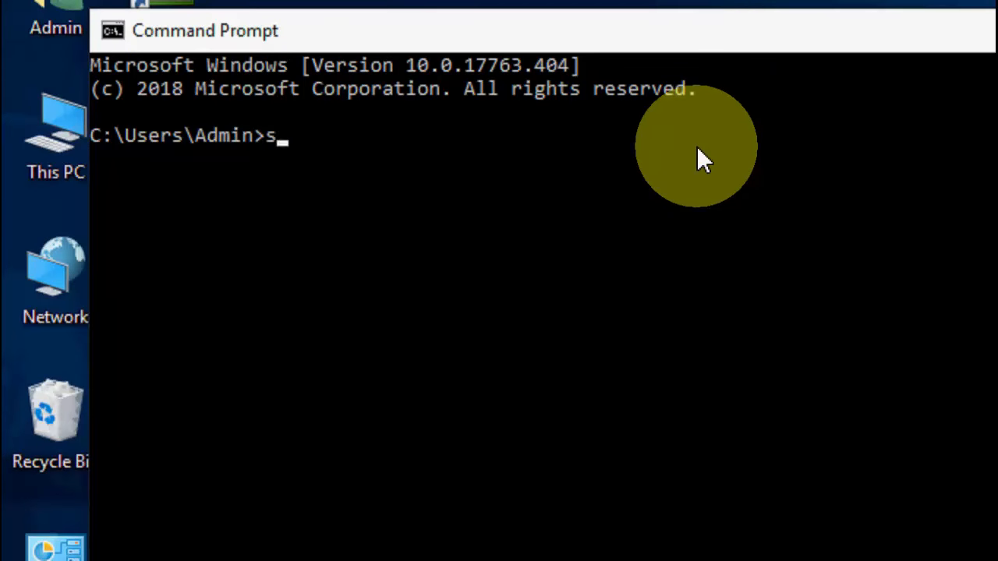
{"action": "type", "text": "fc"}
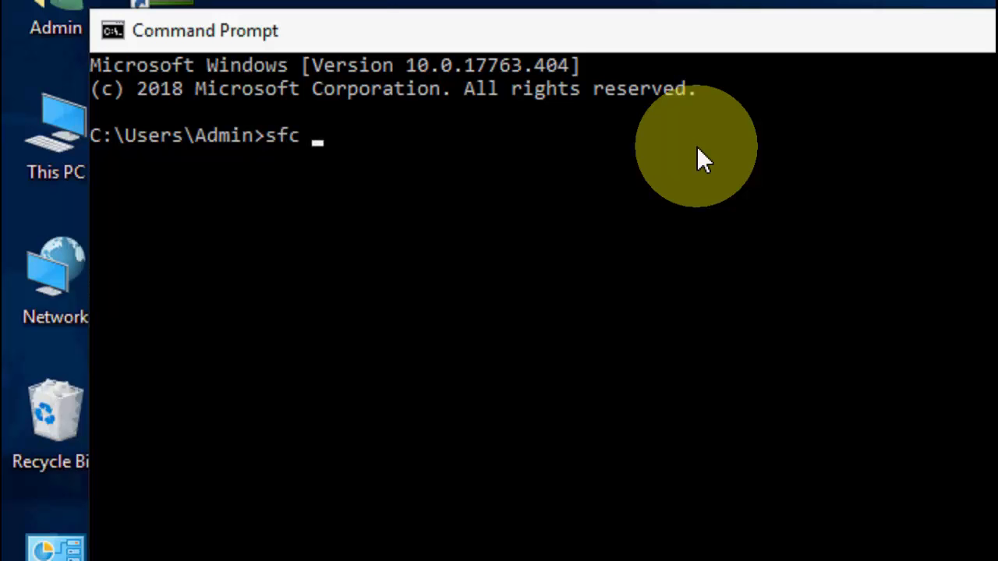
{"action": "type", "text": "/scannow"}
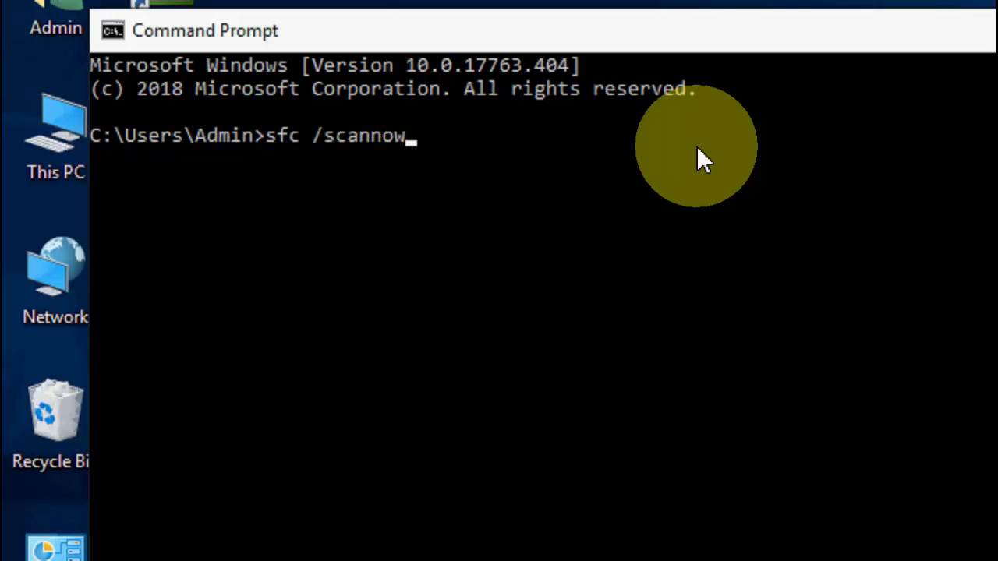